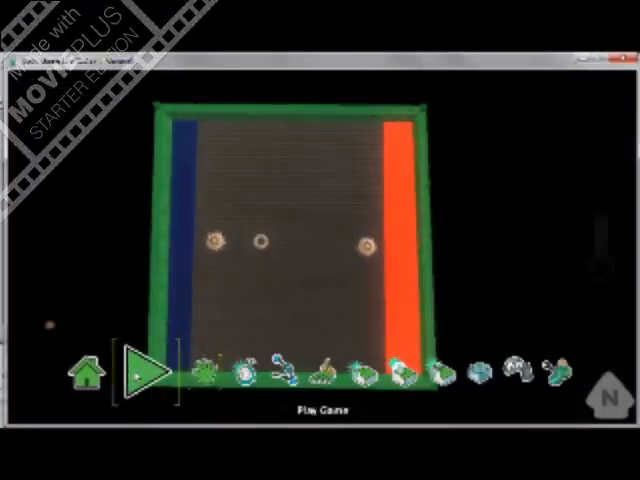
- Start a new empty world from the Home Menu, keeping only a small ground patch
{"action": "left_click", "coordinate": [148, 368]}
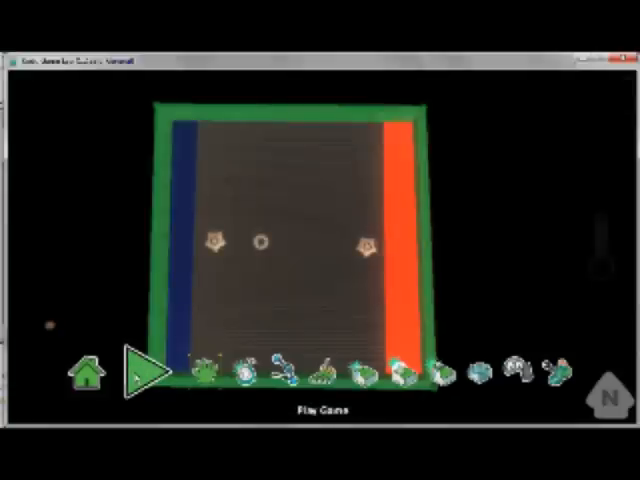
{"action": "left_click", "coordinate": [88, 372]}
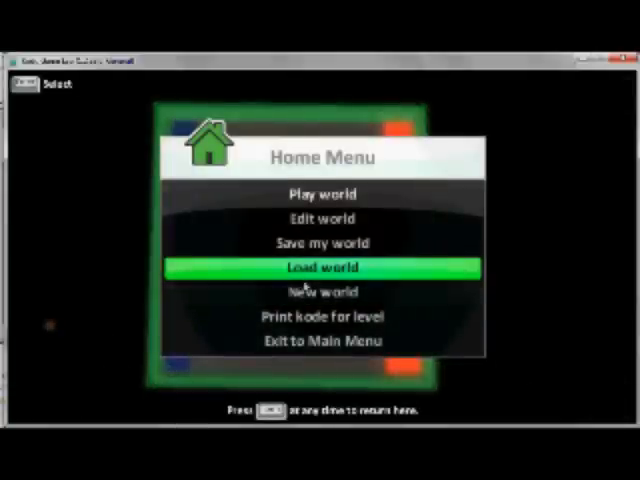
{"action": "left_click", "coordinate": [322, 268]}
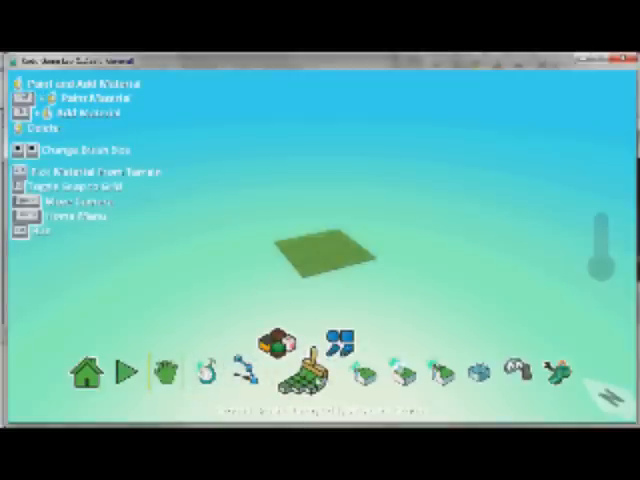
{"action": "left_click", "coordinate": [300, 376]}
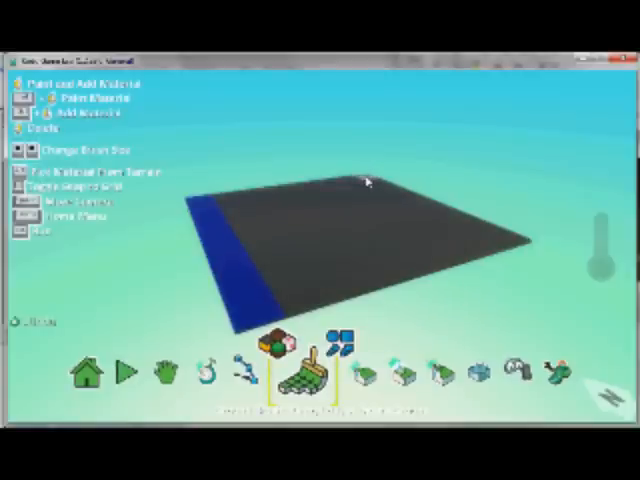
{"action": "mouse_move", "coordinate": [492, 232]}
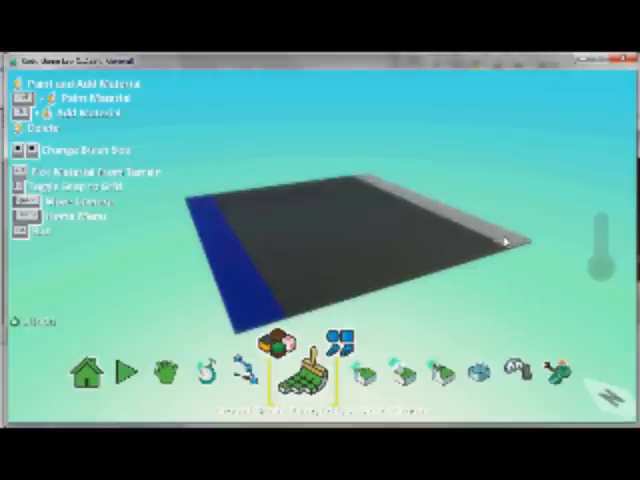
- Paint a red goal strip along the floor edge opposite the blue strip
{"action": "left_click", "coordinate": [424, 260]}
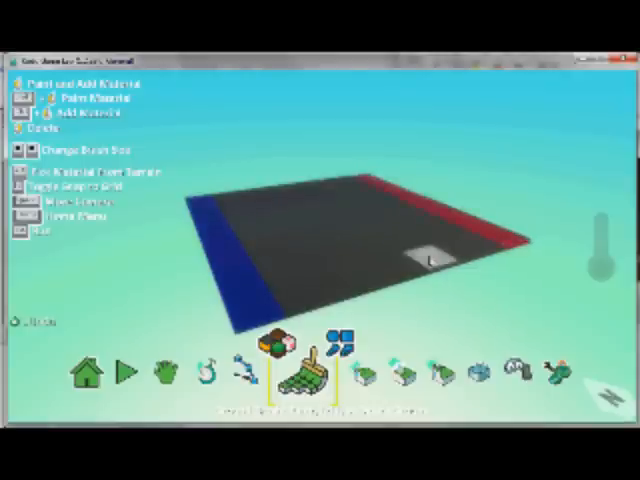
{"action": "left_click", "coordinate": [170, 370]}
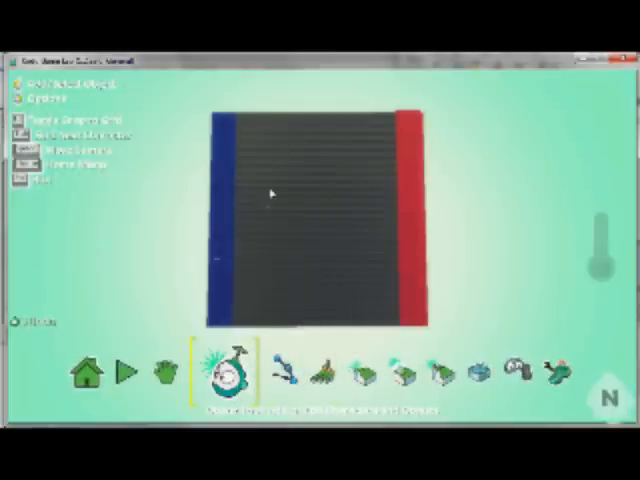
- Add a small object onto the floor beside the blue strip
{"action": "left_click", "coordinate": [220, 372]}
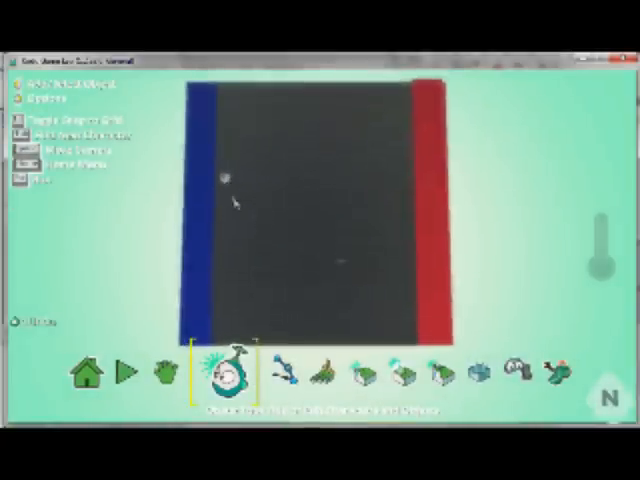
- Lower the new object closer to the floor using Change Height and accept it
{"action": "right_click", "coordinate": [230, 180]}
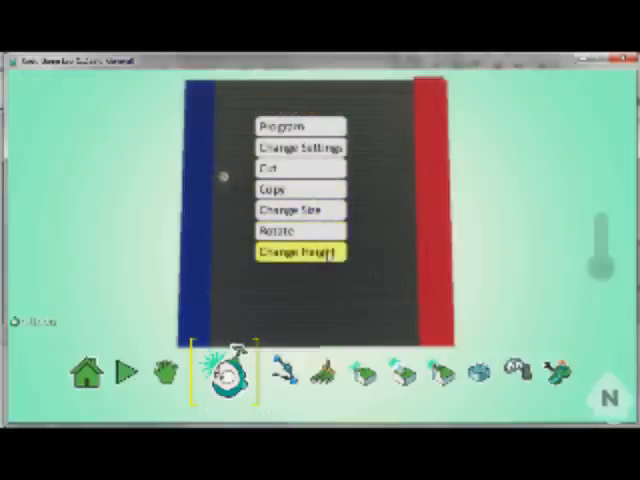
{"action": "left_click", "coordinate": [300, 250]}
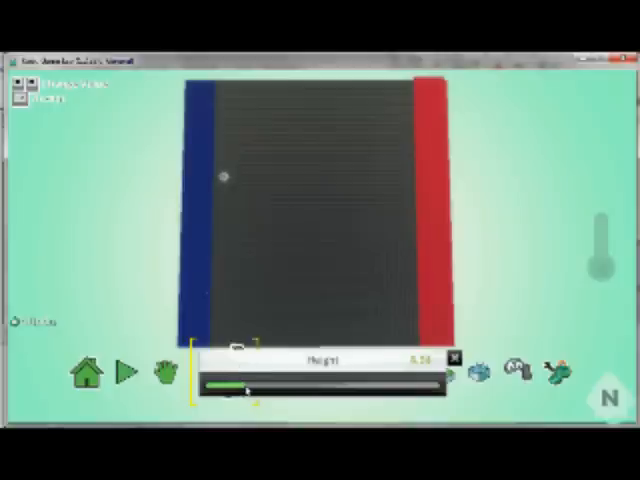
{"action": "left_click_drag", "start_coordinate": [250, 384], "coordinate": [200, 390]}
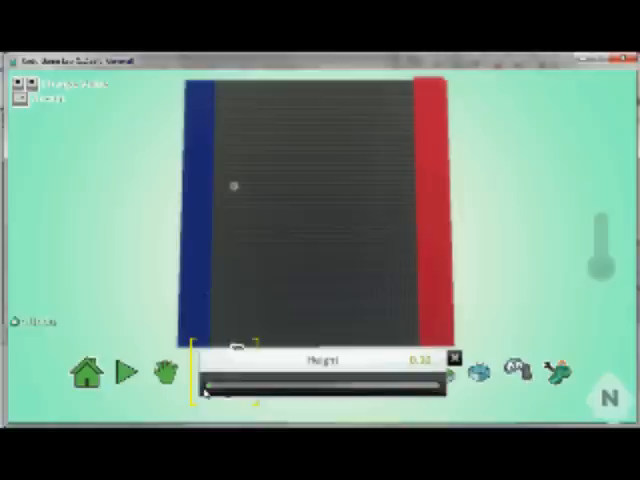
{"action": "left_click", "coordinate": [452, 358]}
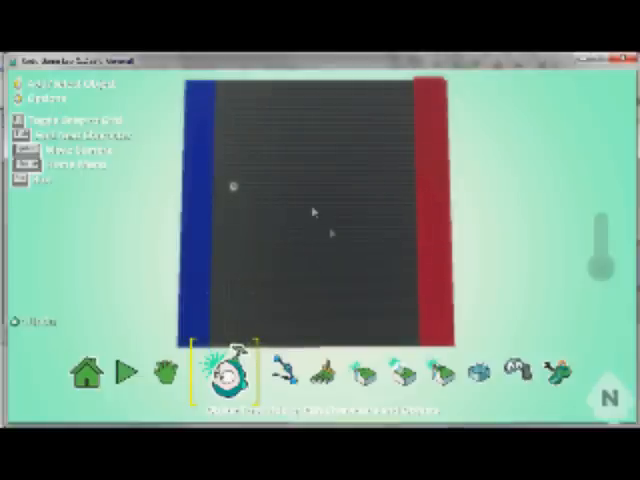
- Add an object at the field centre and begin adjusting its height
{"action": "left_click", "coordinate": [228, 374]}
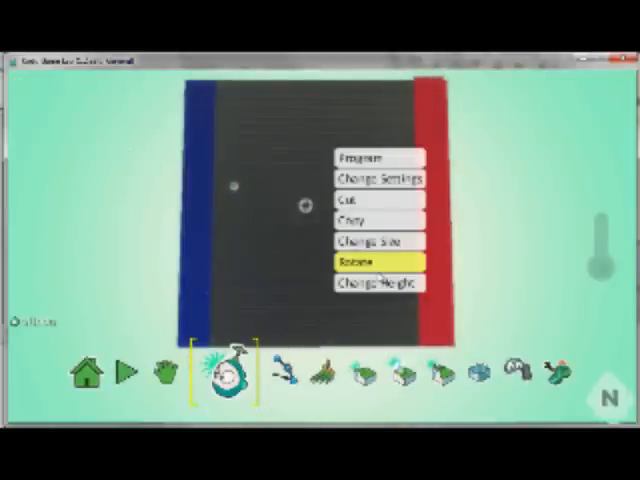
{"action": "mouse_move", "coordinate": [378, 284]}
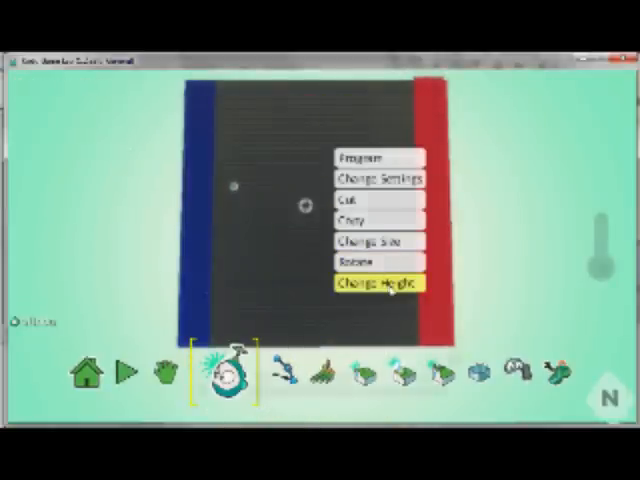
{"action": "left_click", "coordinate": [380, 286]}
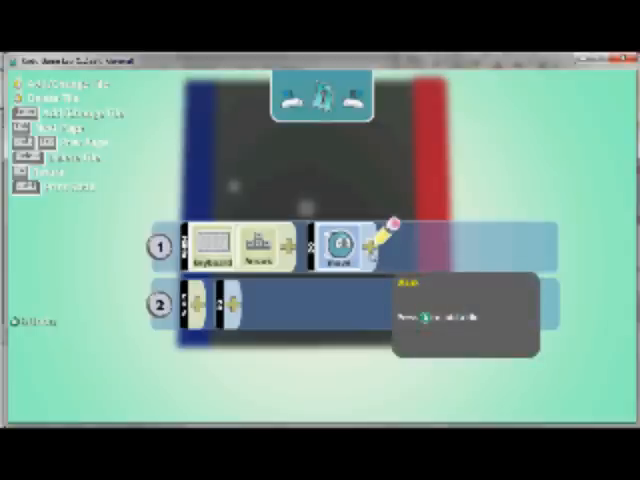
- Fill the centre object's second rule with a further tile after the Keyboard → Move rule
{"action": "left_click", "coordinate": [350, 244]}
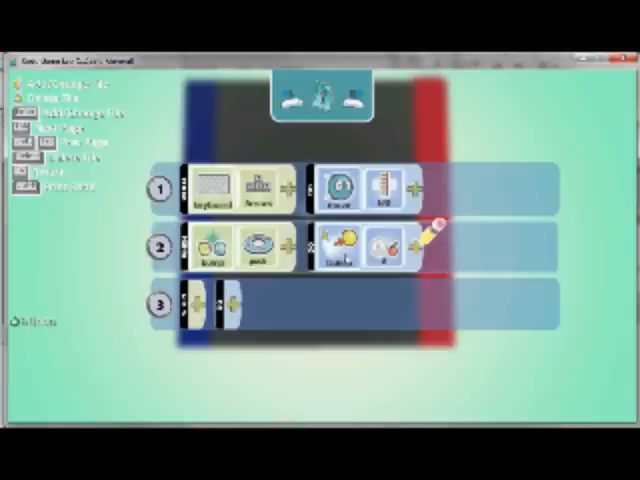
{"action": "mouse_move", "coordinate": [378, 300]}
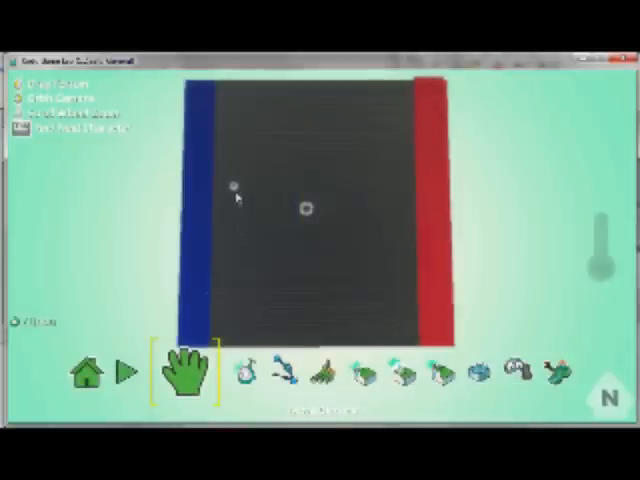
- Place an object beside the red strip and bring up its options
{"action": "left_click", "coordinate": [224, 374]}
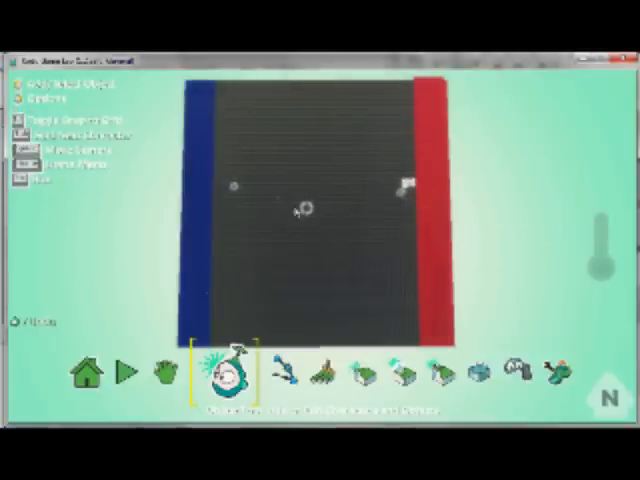
{"action": "right_click", "coordinate": [304, 210]}
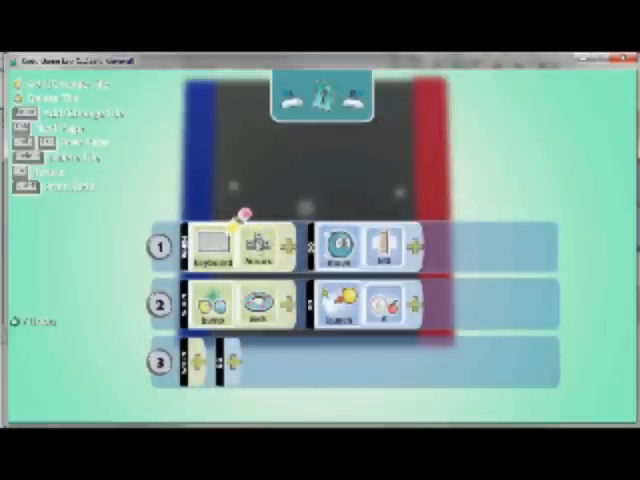
- Review the right-hand object's two rules and return to the field
{"action": "left_click", "coordinate": [256, 242]}
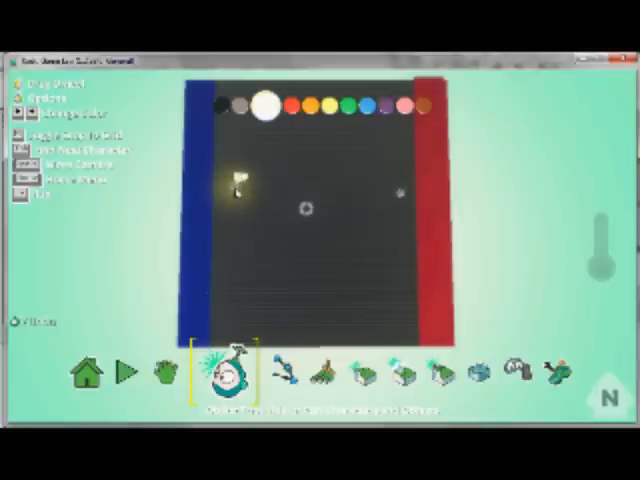
{"action": "left_click", "coordinate": [344, 104]}
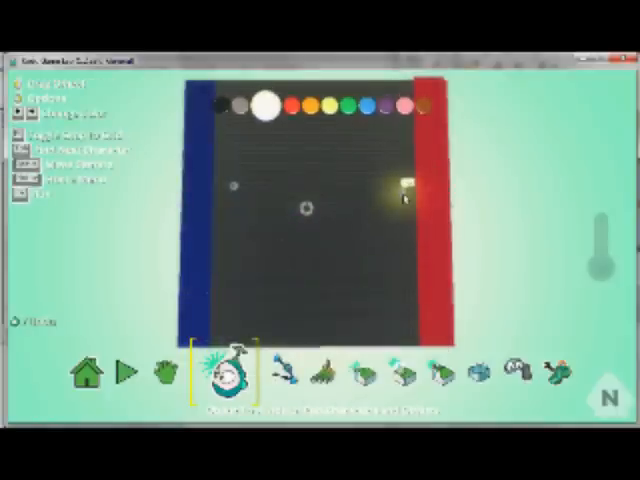
{"action": "left_click", "coordinate": [278, 106]}
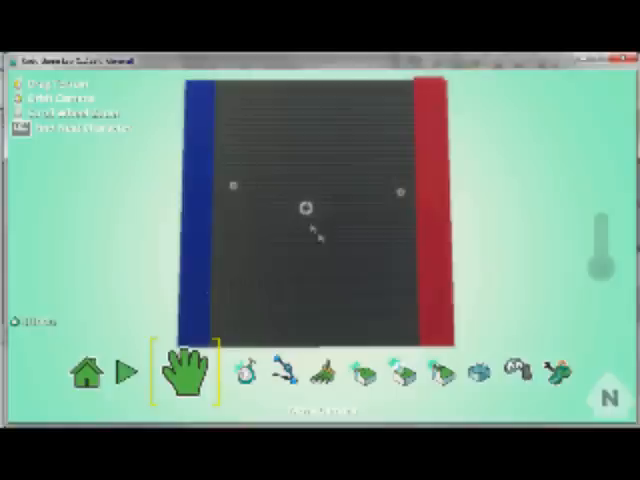
{"action": "left_click", "coordinate": [222, 372]}
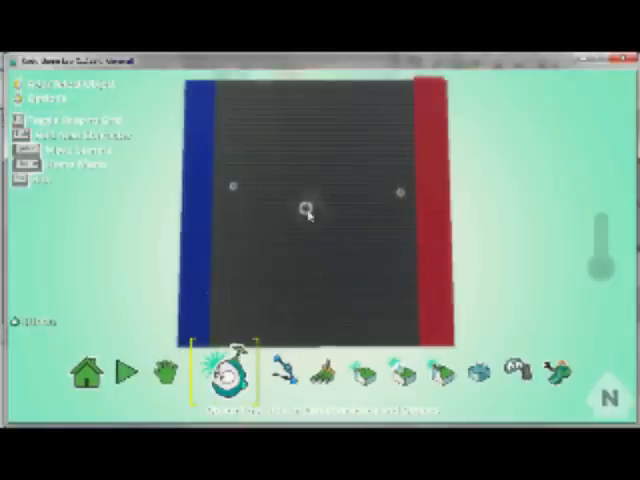
{"action": "right_click", "coordinate": [304, 208]}
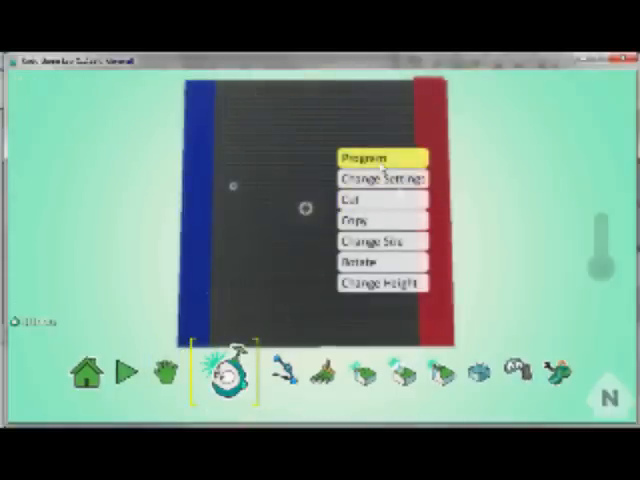
- Begin writing the puck's WHEN/DO behaviour rules in its program
{"action": "left_click", "coordinate": [376, 156]}
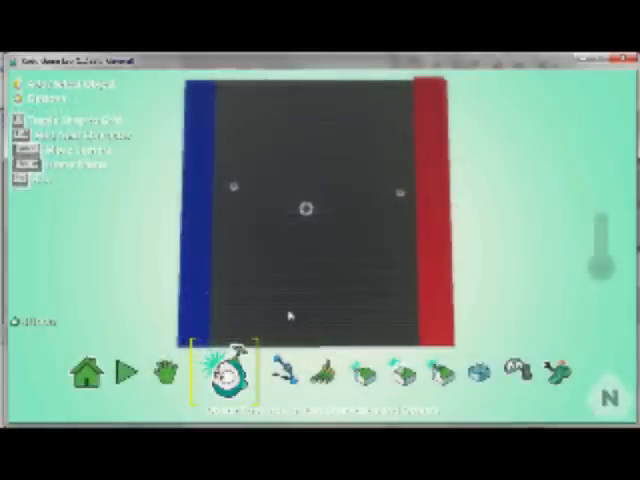
{"action": "left_click", "coordinate": [128, 376]}
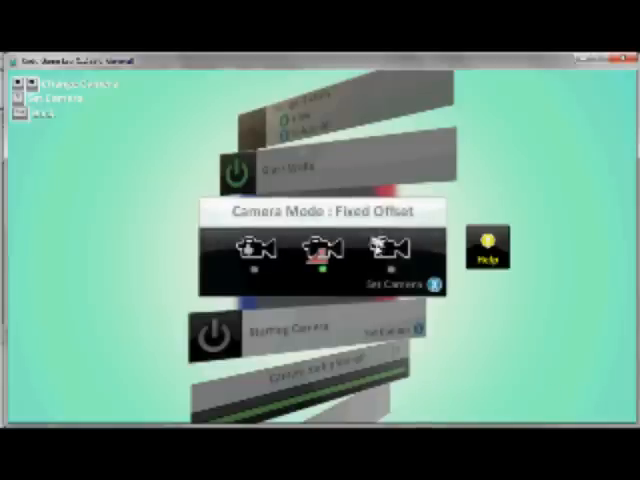
{"action": "mouse_move", "coordinate": [540, 376]}
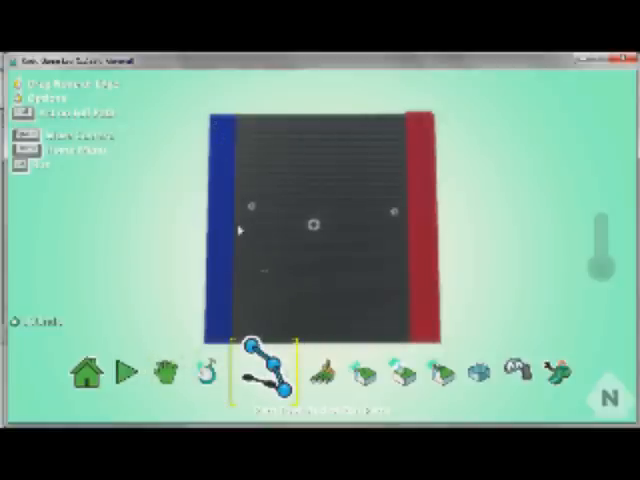
{"action": "mouse_move", "coordinate": [212, 120]}
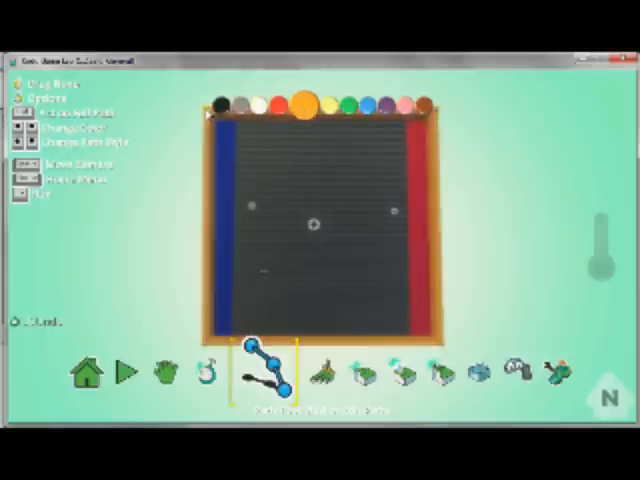
- Select the court's wall border and recolour it from orange to green
{"action": "left_click", "coordinate": [344, 100]}
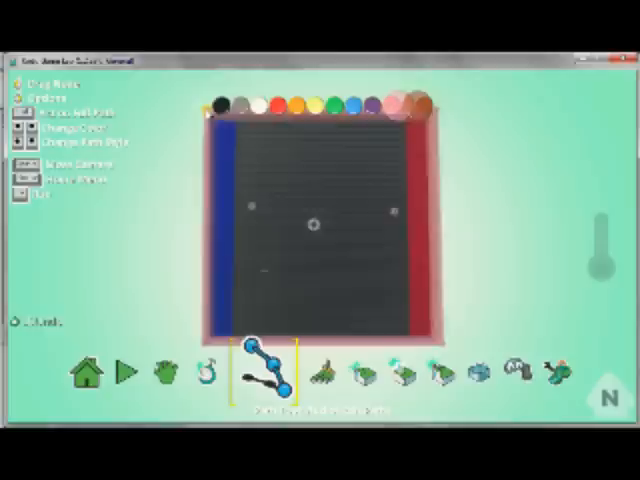
{"action": "left_click", "coordinate": [344, 104]}
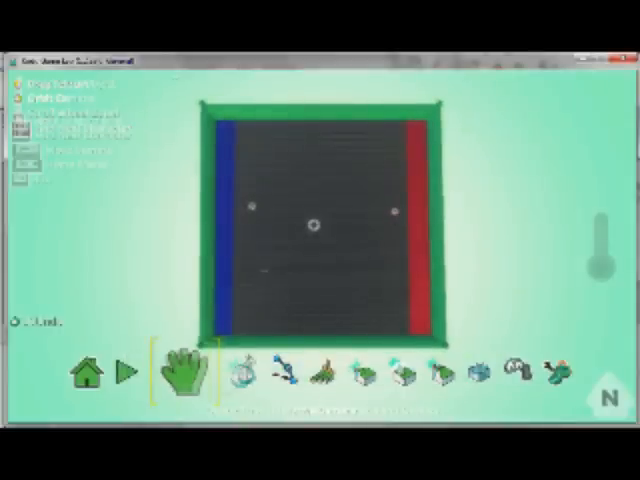
- Switch to the Move Camera tool to begin framing the whole court in view
{"action": "left_click", "coordinate": [210, 370]}
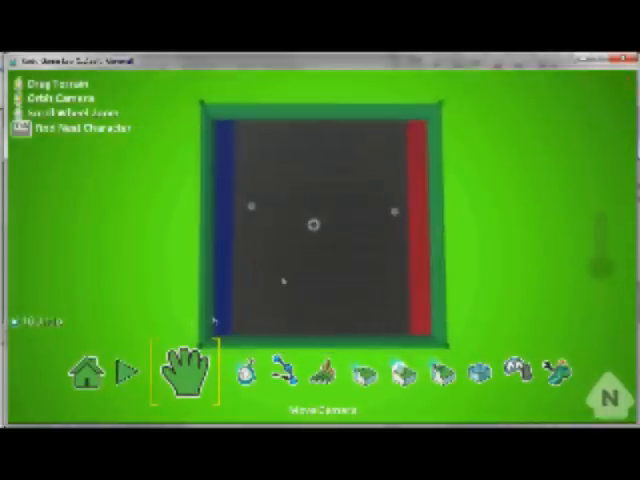
- Test-play the Pong world through to the winner screen, then return to editing
{"action": "left_click", "coordinate": [264, 376]}
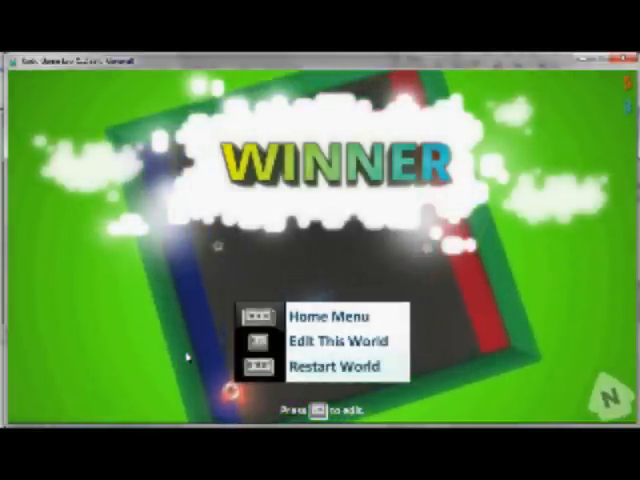
{"action": "left_click", "coordinate": [336, 340]}
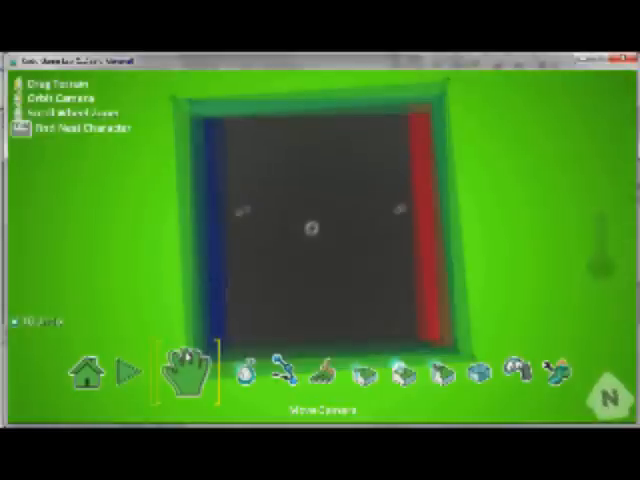